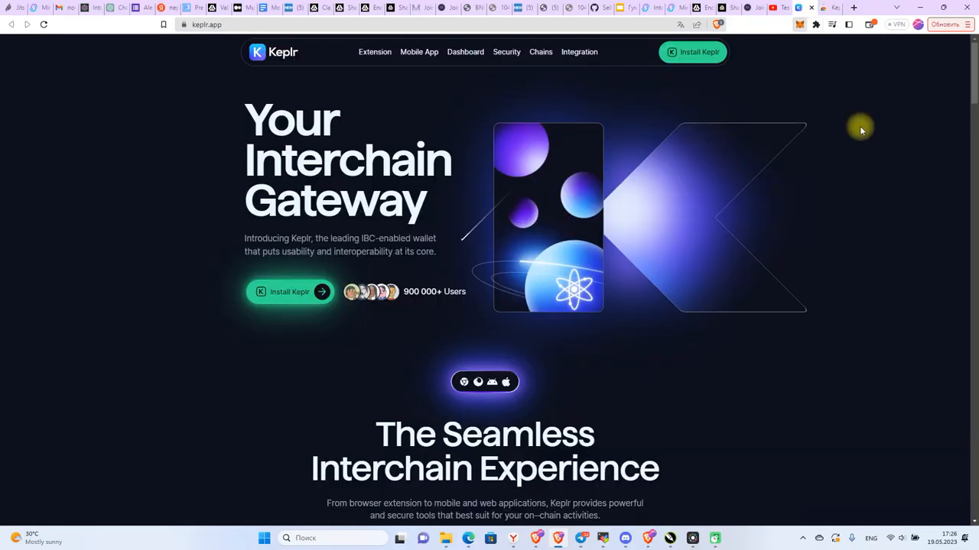
Reach MetaMask's Export private key prompt for Account 1 via Account details.
{"action": "left_click", "coordinate": [800, 25]}
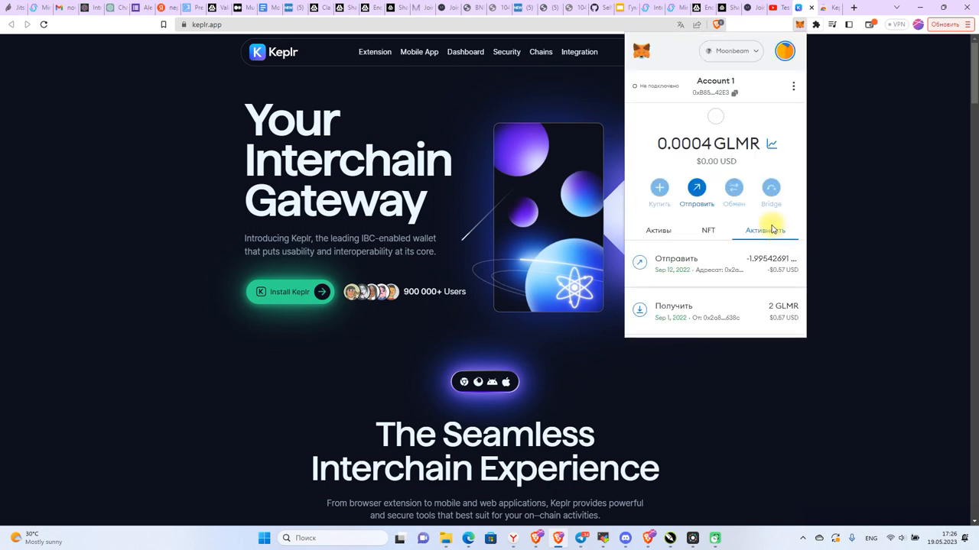
{"action": "left_click", "coordinate": [792, 86]}
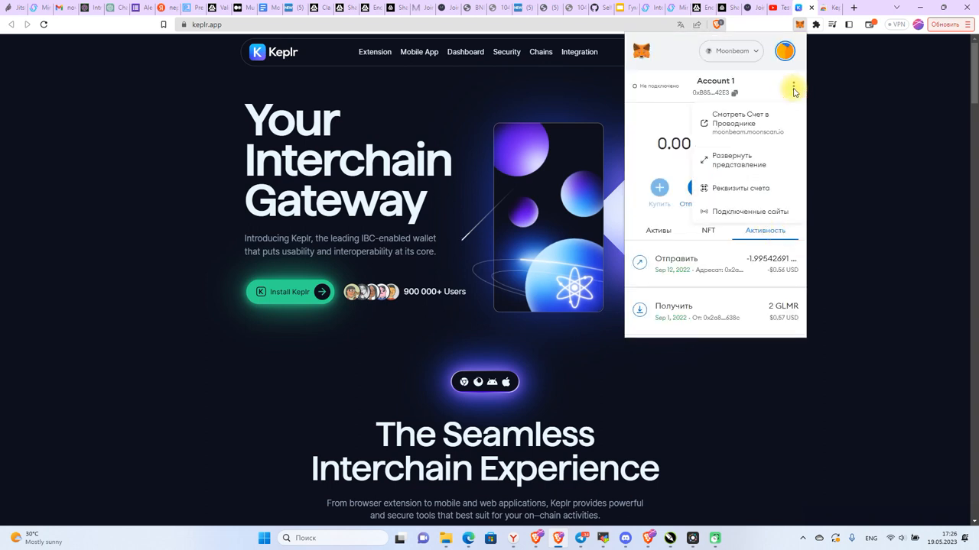
{"action": "mouse_move", "coordinate": [768, 138]}
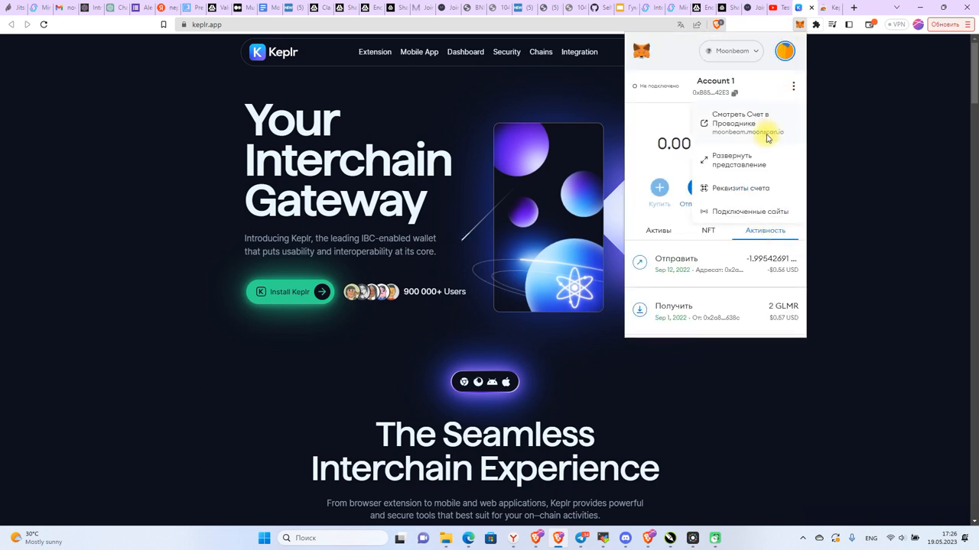
{"action": "left_click", "coordinate": [740, 188]}
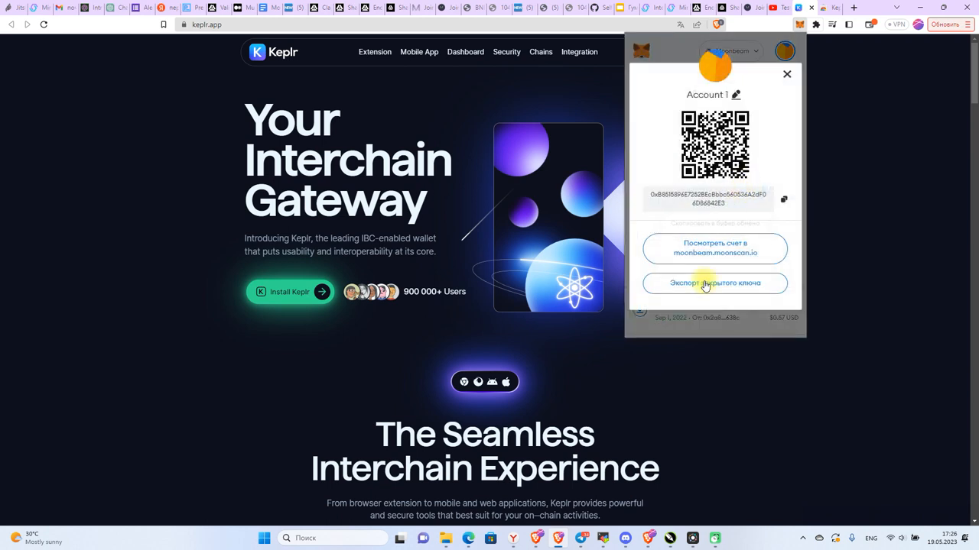
{"action": "left_click", "coordinate": [714, 282]}
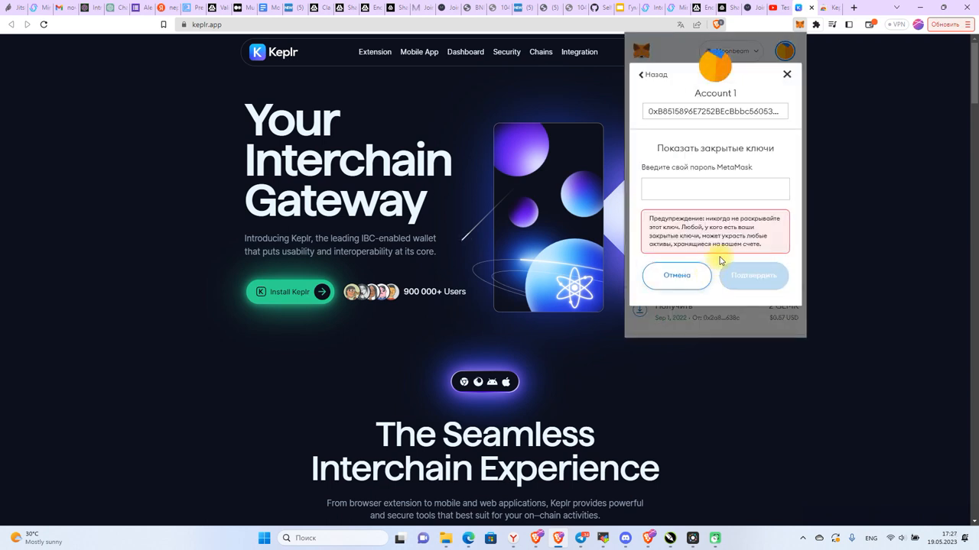
Enter the MetaMask wallet password to reveal the private key.
{"action": "left_click", "coordinate": [707, 190]}
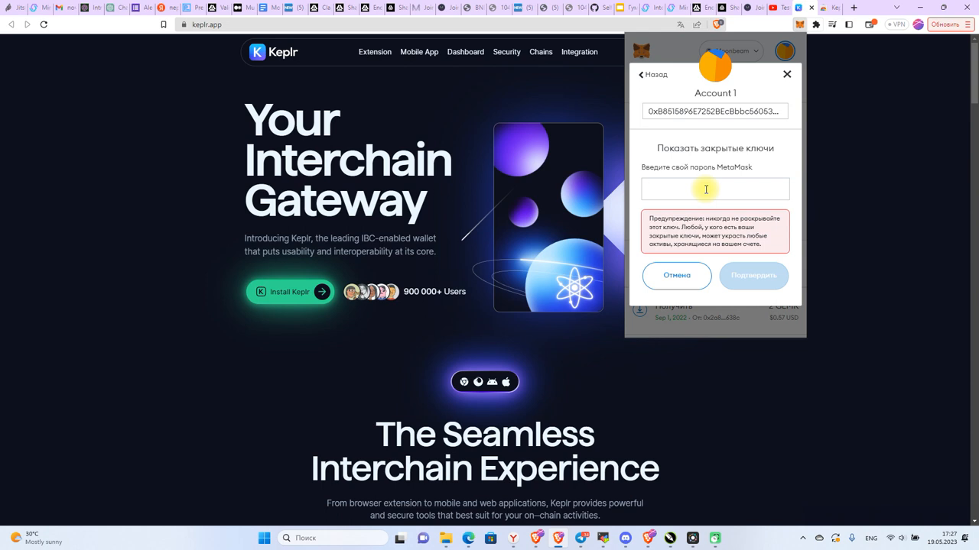
{"action": "type", "text": "••••"}
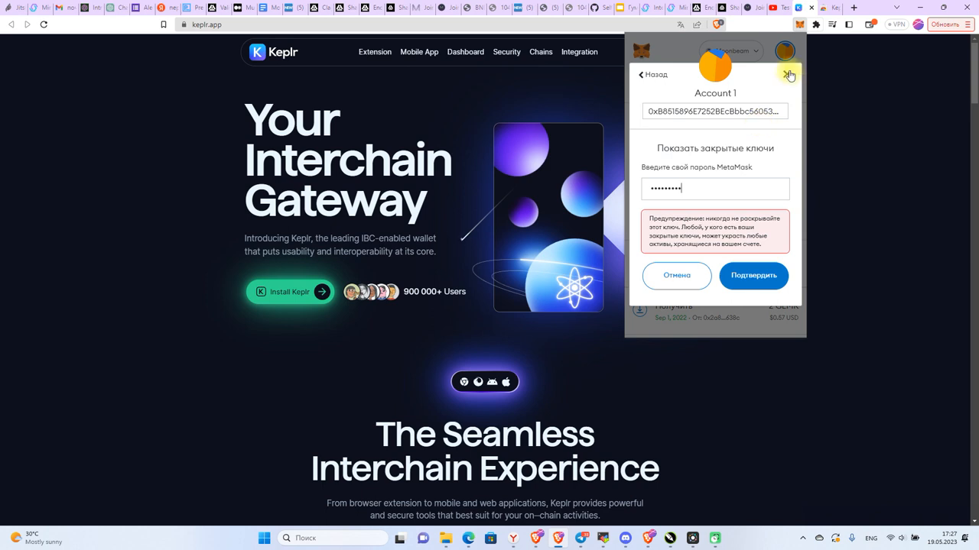
{"action": "left_click", "coordinate": [789, 74]}
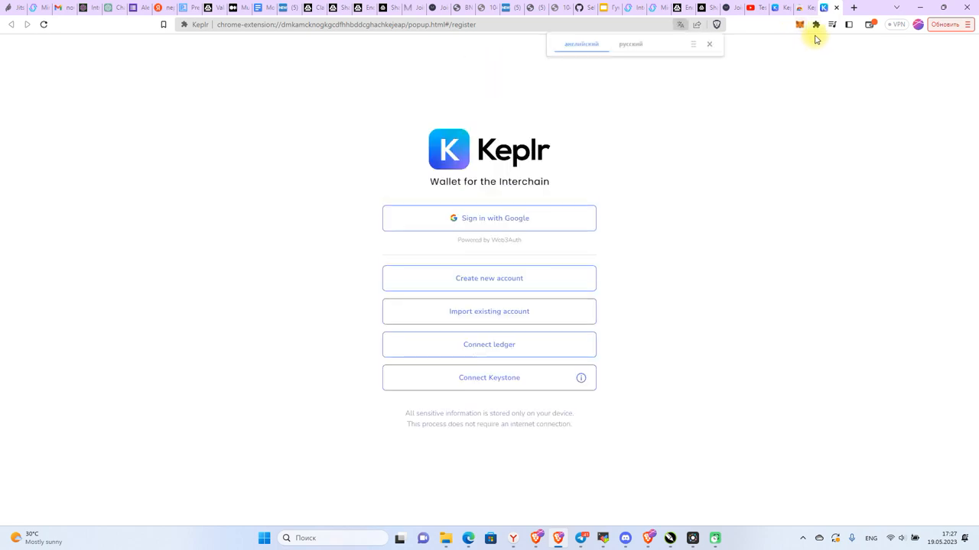
{"action": "mouse_move", "coordinate": [543, 278]}
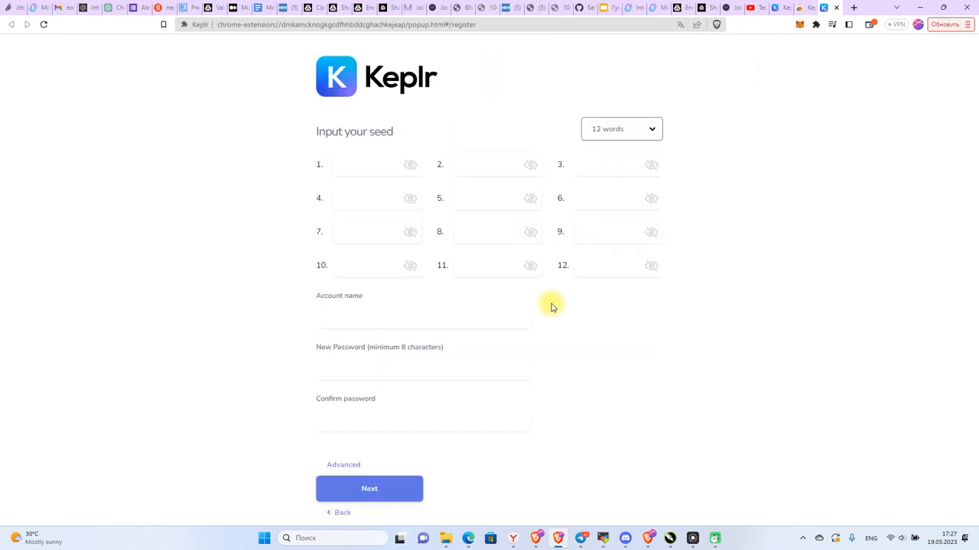
Import by private key in Keplr, naming the account Klon and setting a new password.
{"action": "left_click", "coordinate": [621, 128]}
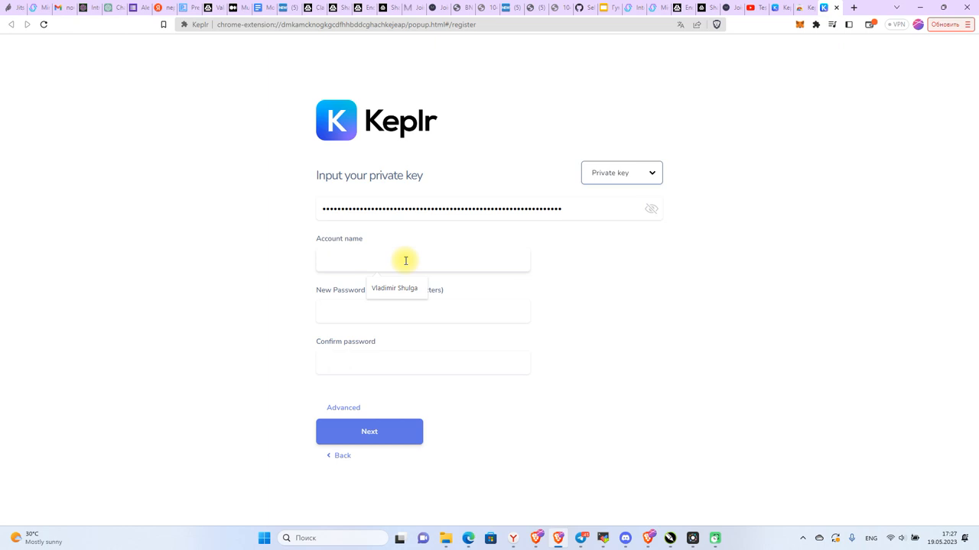
{"action": "type", "text": "Klom"}
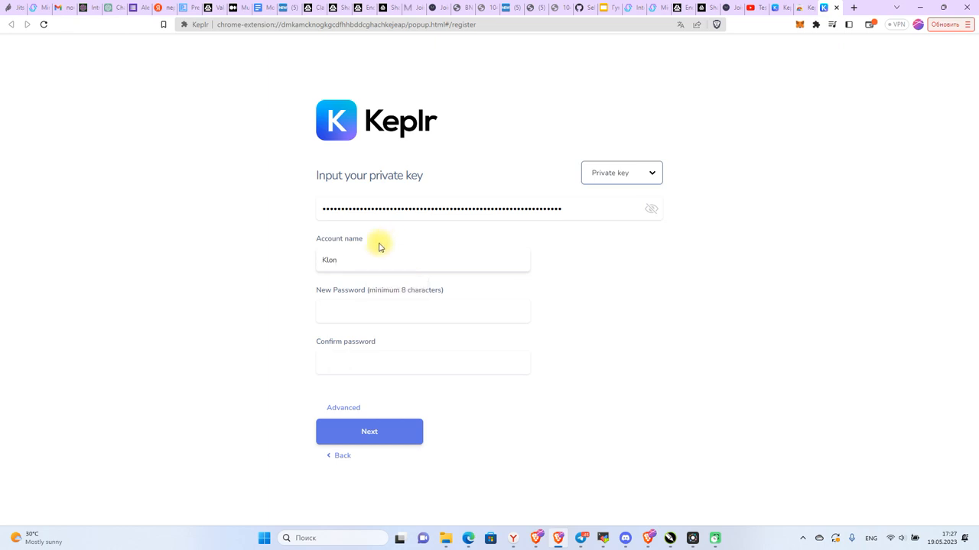
{"action": "left_click", "coordinate": [382, 309]}
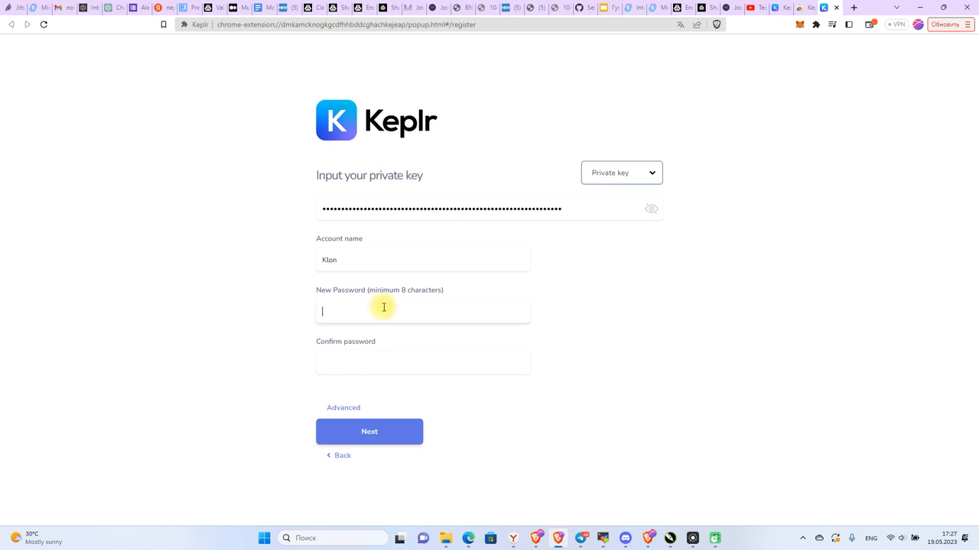
{"action": "type", "text": "***"}
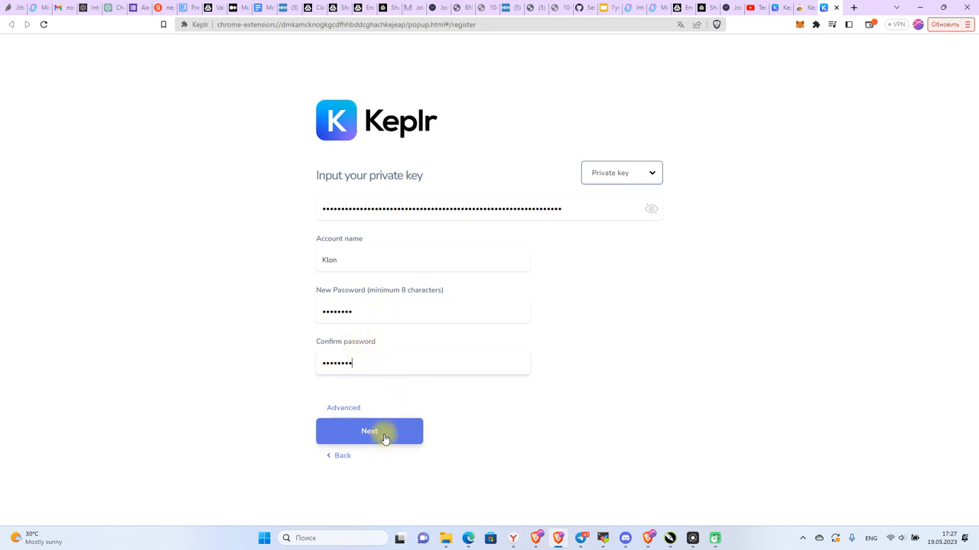
Submit the import and finish the Keplr wallet setup.
{"action": "left_click", "coordinate": [369, 431]}
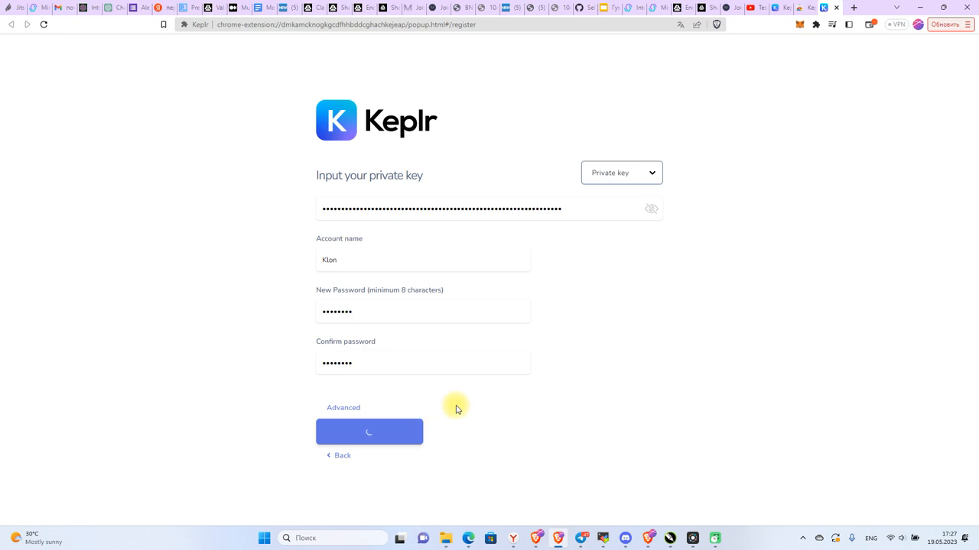
{"action": "left_click", "coordinate": [369, 431]}
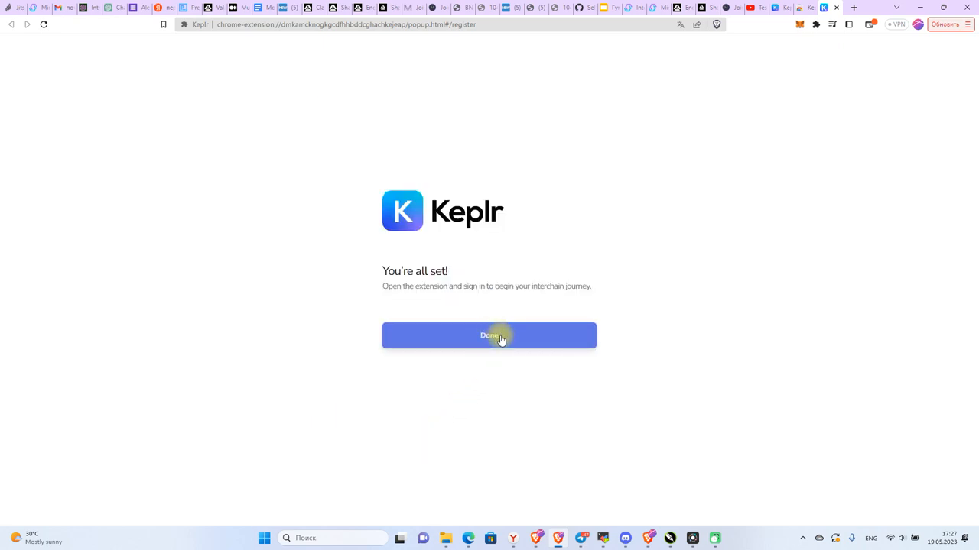
{"action": "left_click", "coordinate": [489, 336]}
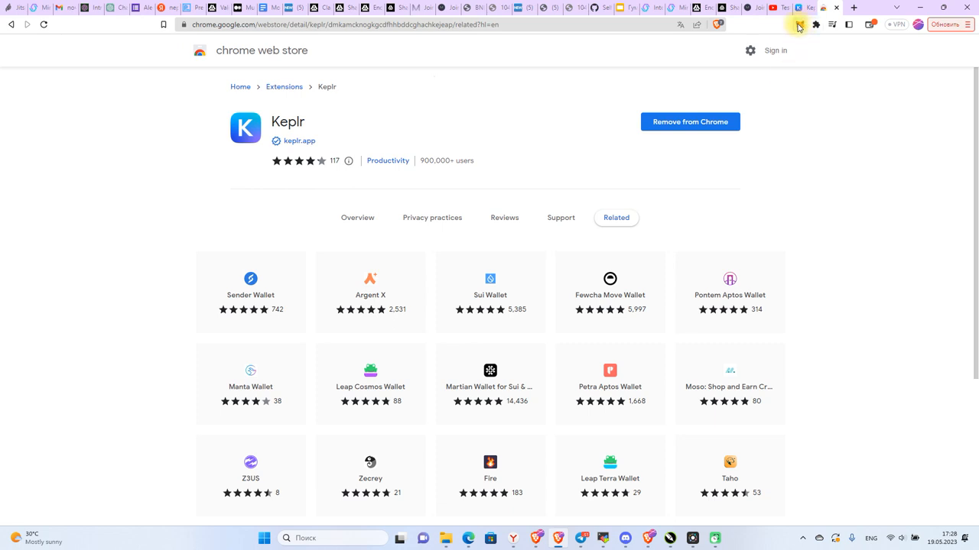
Launch the Keplr extension from Chrome's extensions list.
{"action": "left_click", "coordinate": [818, 24]}
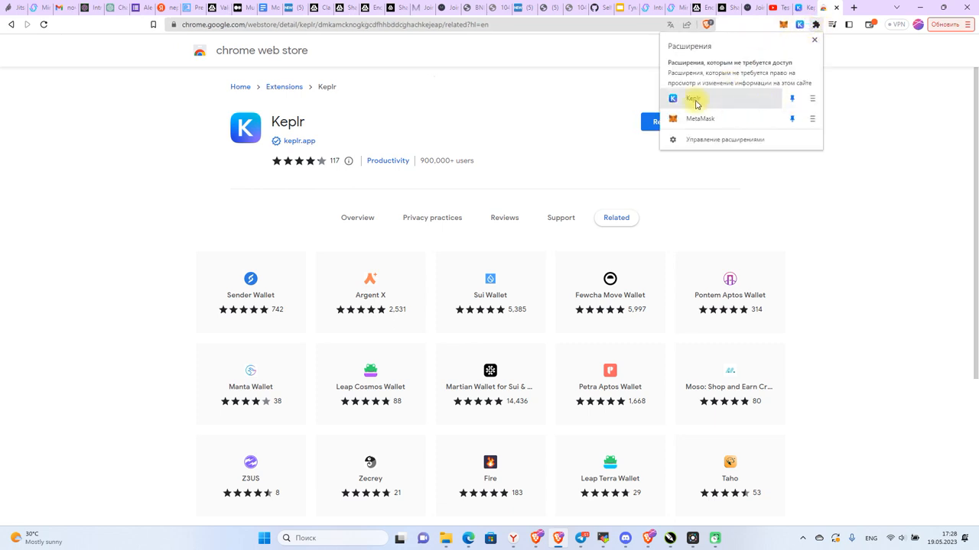
{"action": "left_click", "coordinate": [692, 98]}
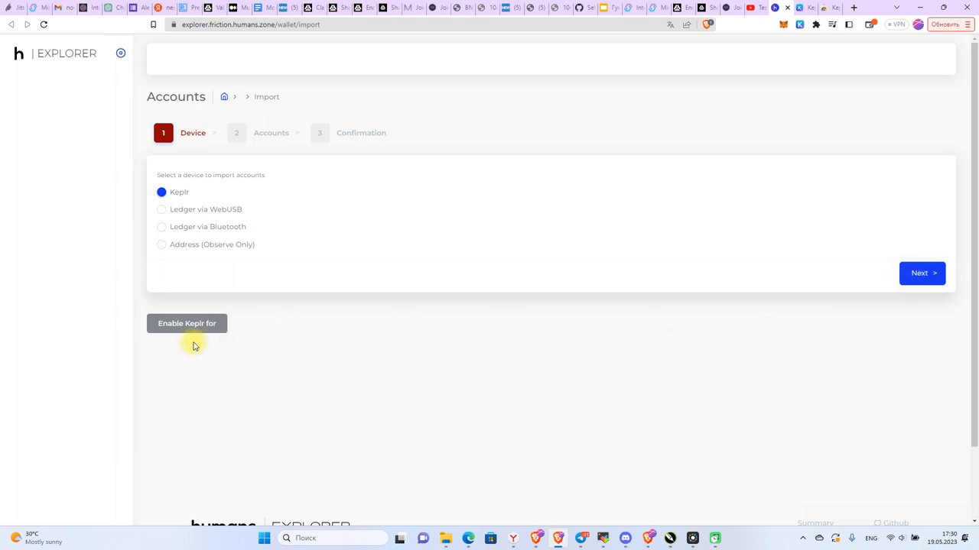
Enable Keplr for humans_3000-23 in Humans Explorer and approve adding the friction network.
{"action": "left_click", "coordinate": [187, 324]}
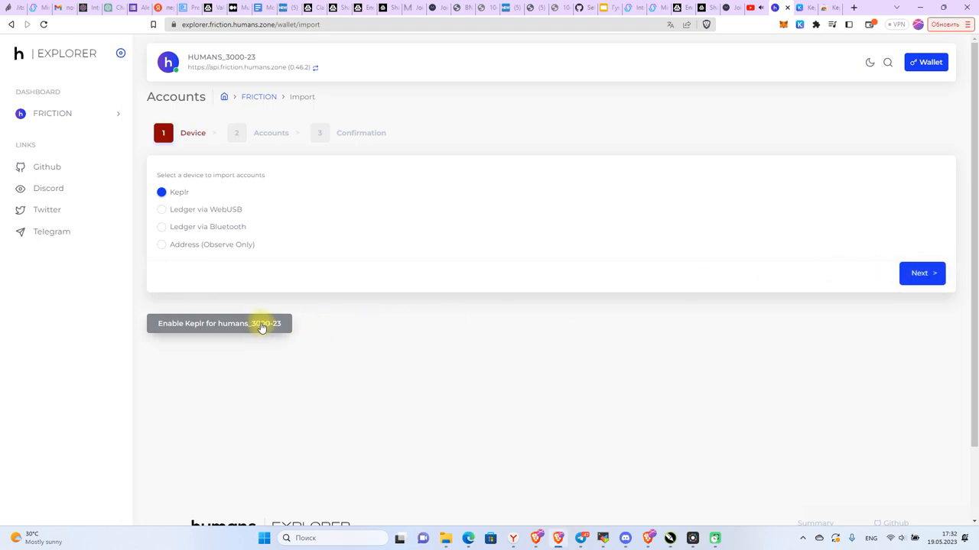
{"action": "left_click", "coordinate": [219, 325]}
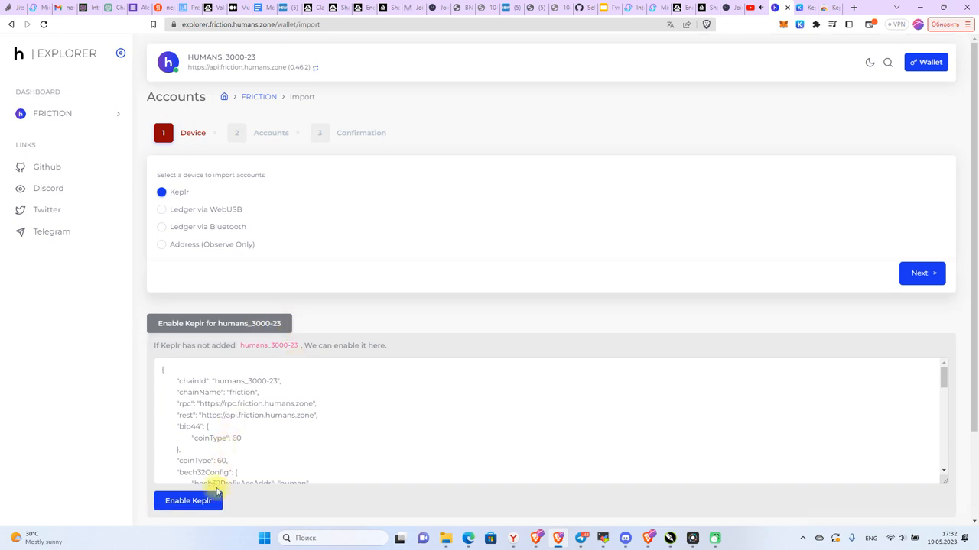
{"action": "left_click", "coordinate": [188, 502]}
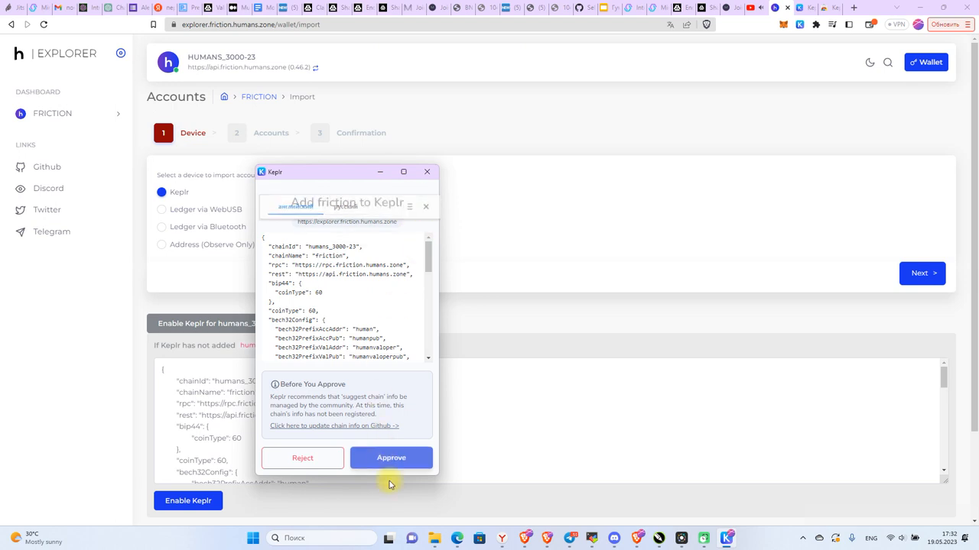
{"action": "left_click", "coordinate": [391, 459]}
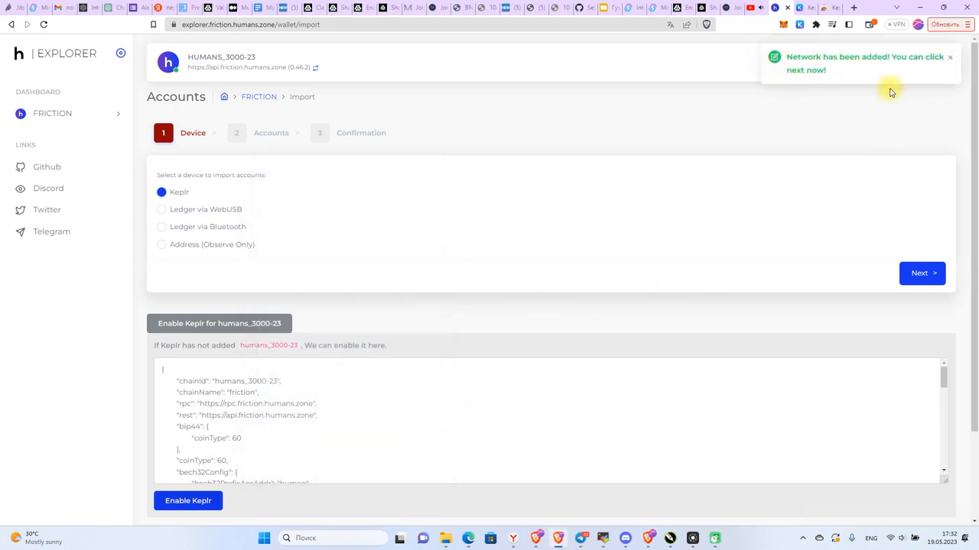
{"action": "mouse_move", "coordinate": [848, 116]}
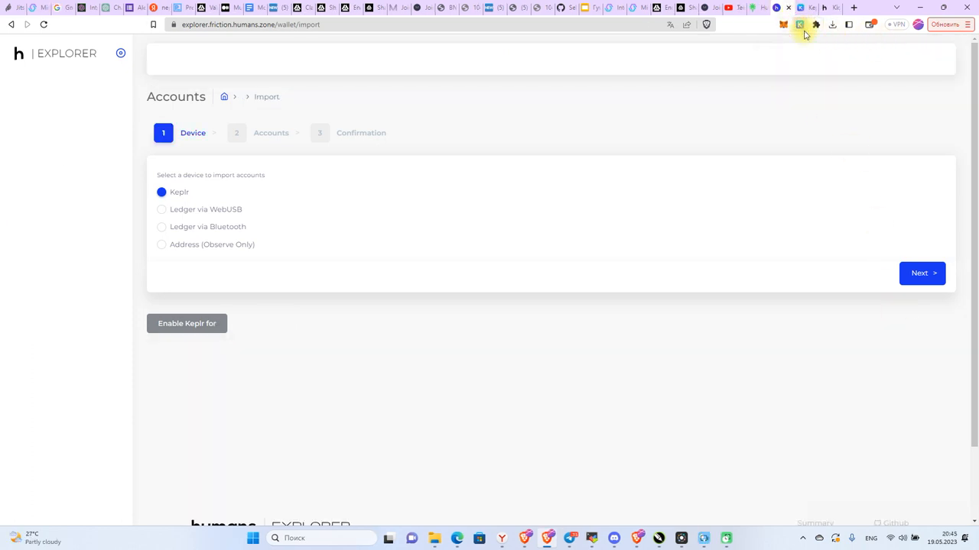
Check the Klon account's HEART balance on the friction network in the Keplr popup.
{"action": "left_click", "coordinate": [798, 24]}
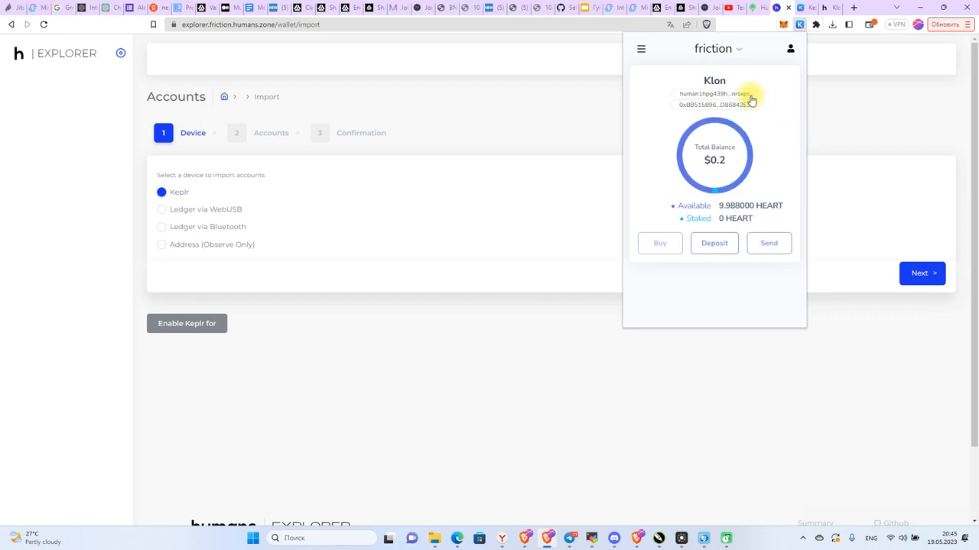
{"action": "mouse_move", "coordinate": [743, 95]}
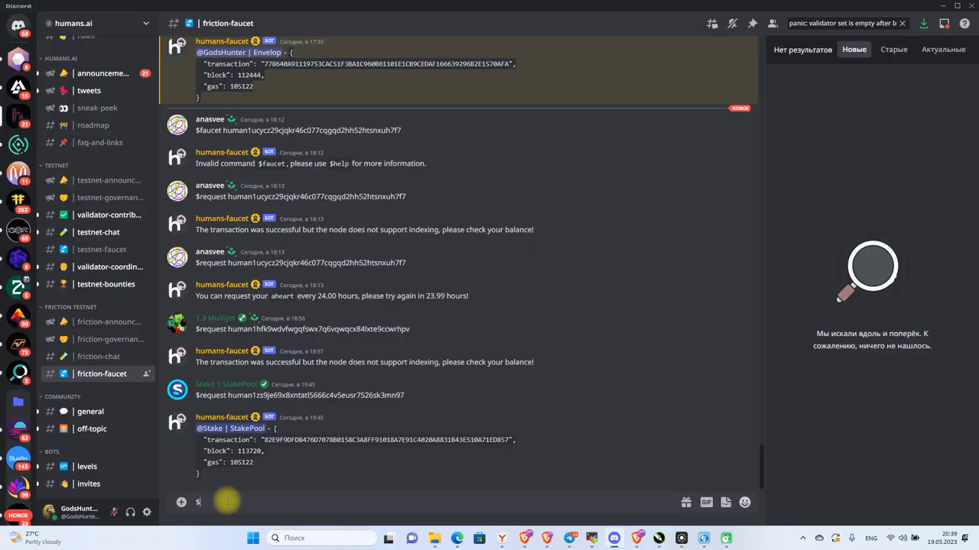
Post a $request token command in the friction-faucet Discord channel.
{"action": "type", "text": "req"}
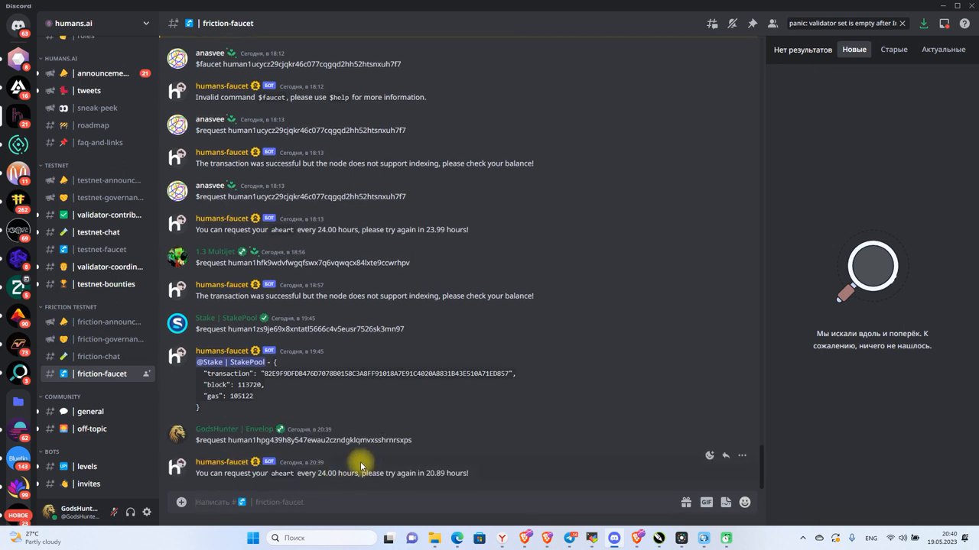
{"action": "mouse_move", "coordinate": [616, 537]}
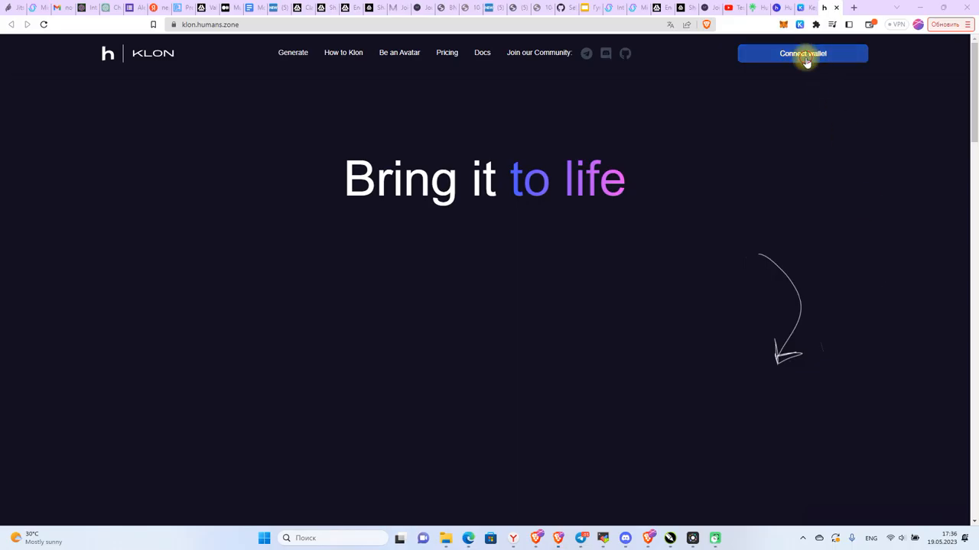
Connect Klon to MetaMask Account 1, approving the Humans Friction network, and check the HEART balance.
{"action": "left_click", "coordinate": [803, 52]}
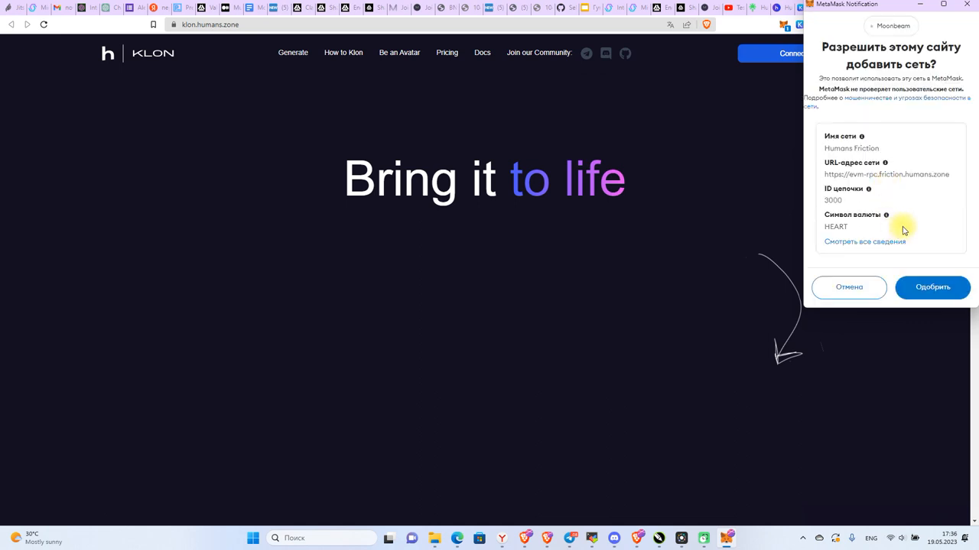
{"action": "left_click", "coordinate": [933, 287]}
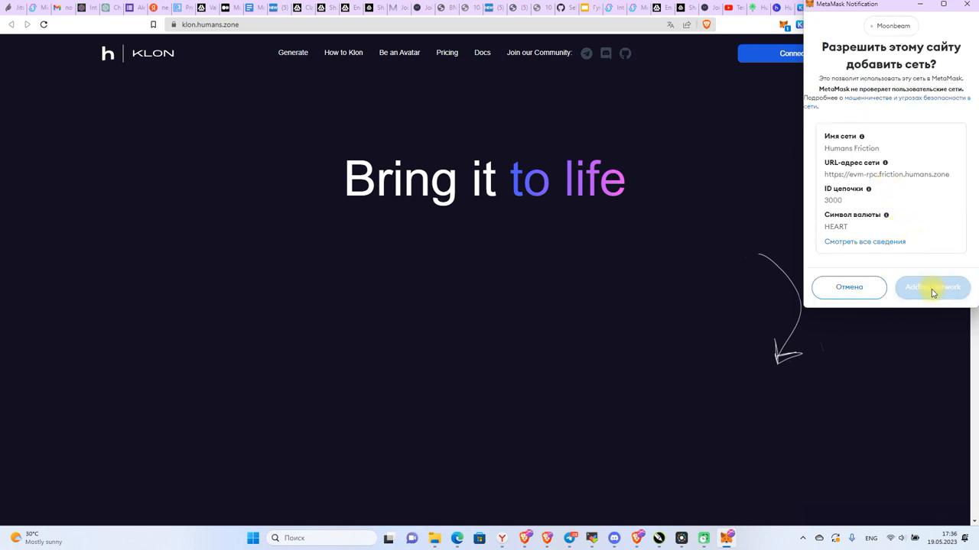
{"action": "left_click", "coordinate": [932, 288]}
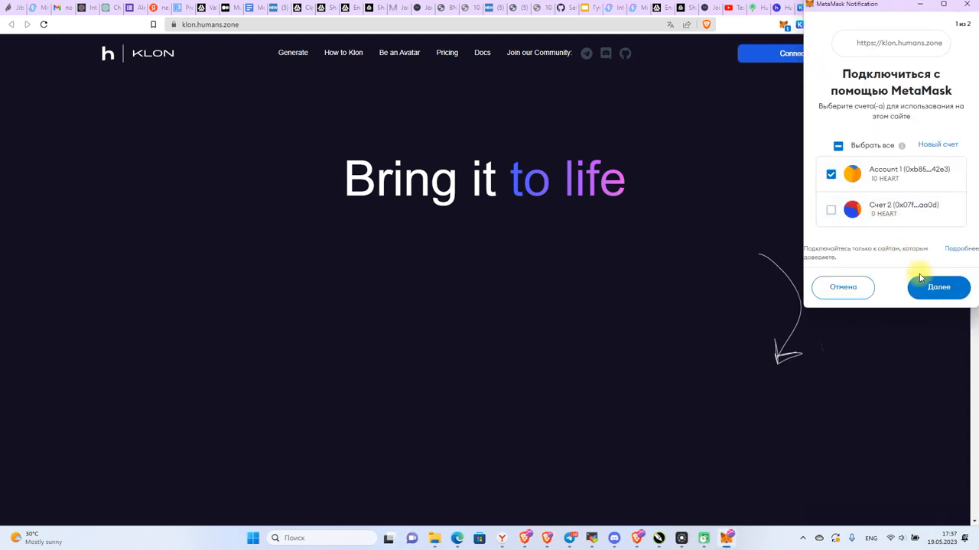
{"action": "left_click", "coordinate": [939, 287]}
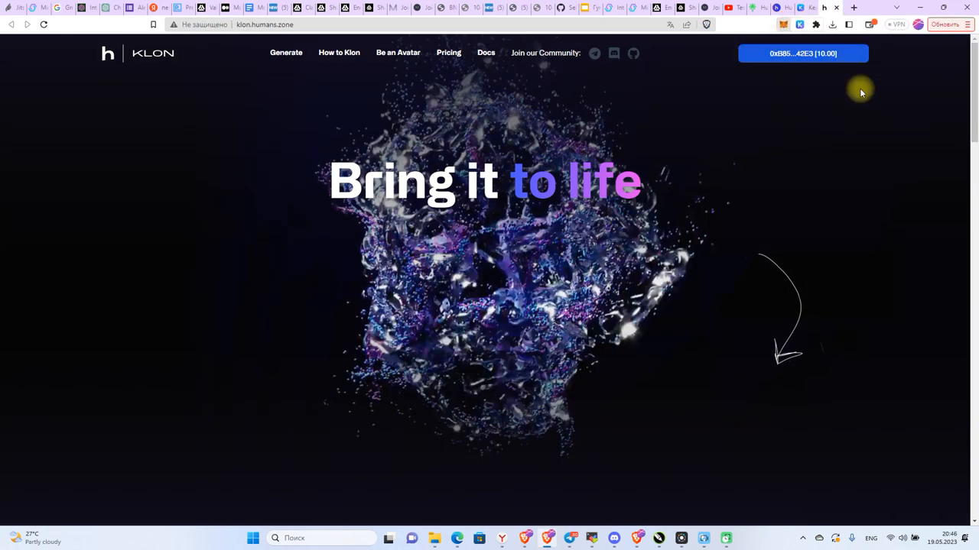
{"action": "left_click", "coordinate": [784, 24]}
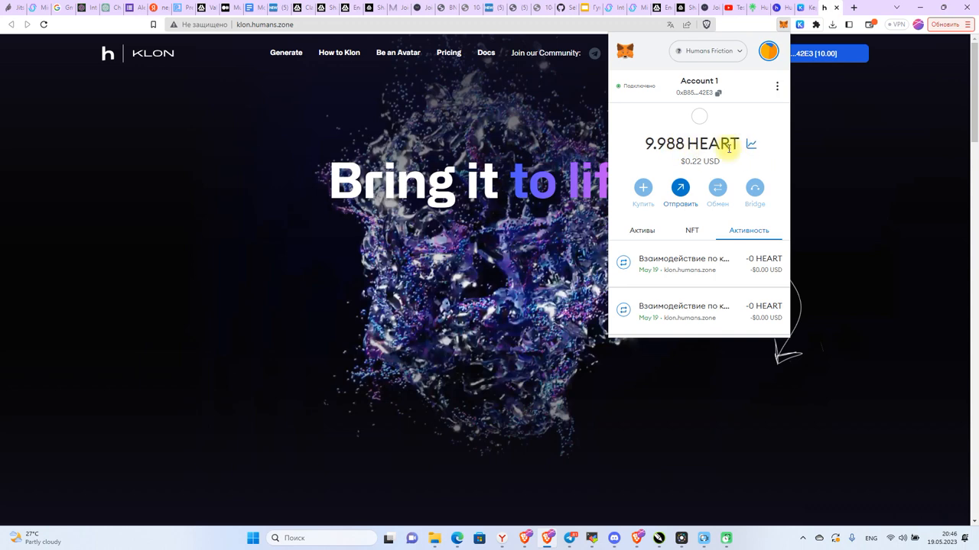
{"action": "mouse_move", "coordinate": [773, 177]}
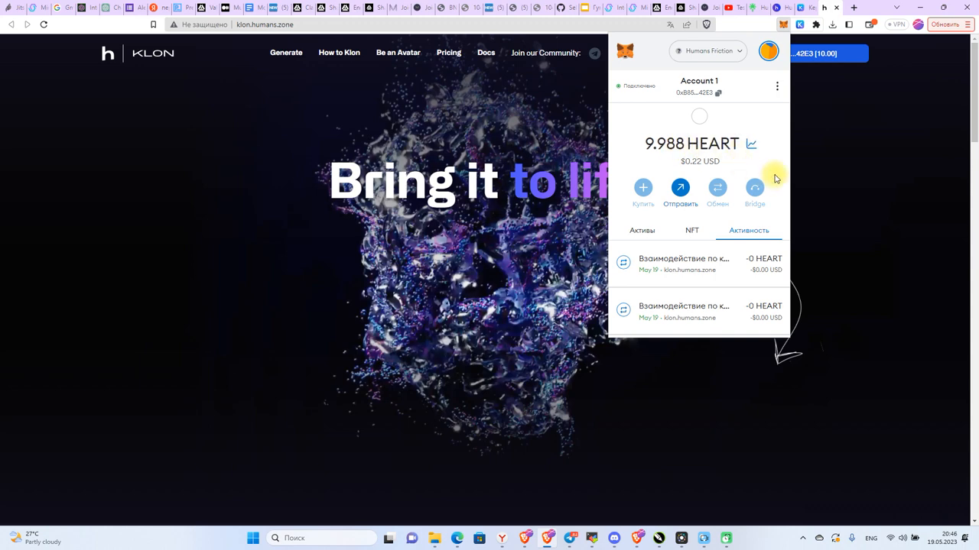
{"action": "mouse_move", "coordinate": [930, 498]}
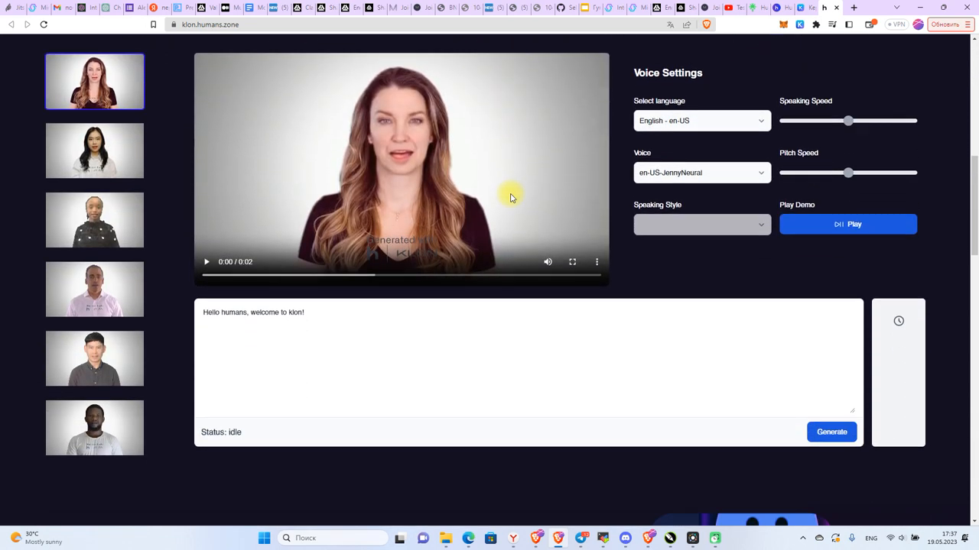
{"action": "mouse_move", "coordinate": [586, 183]}
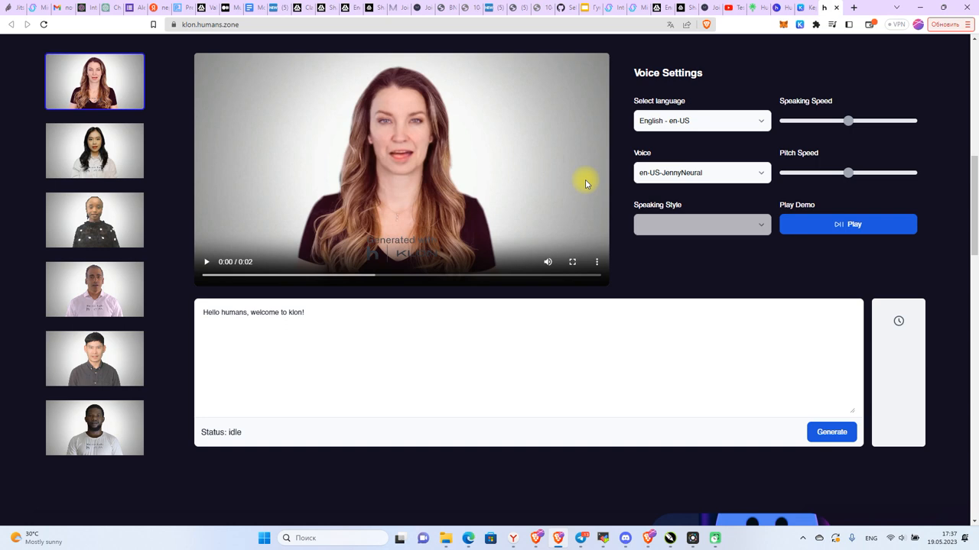
{"action": "mouse_move", "coordinate": [911, 474]}
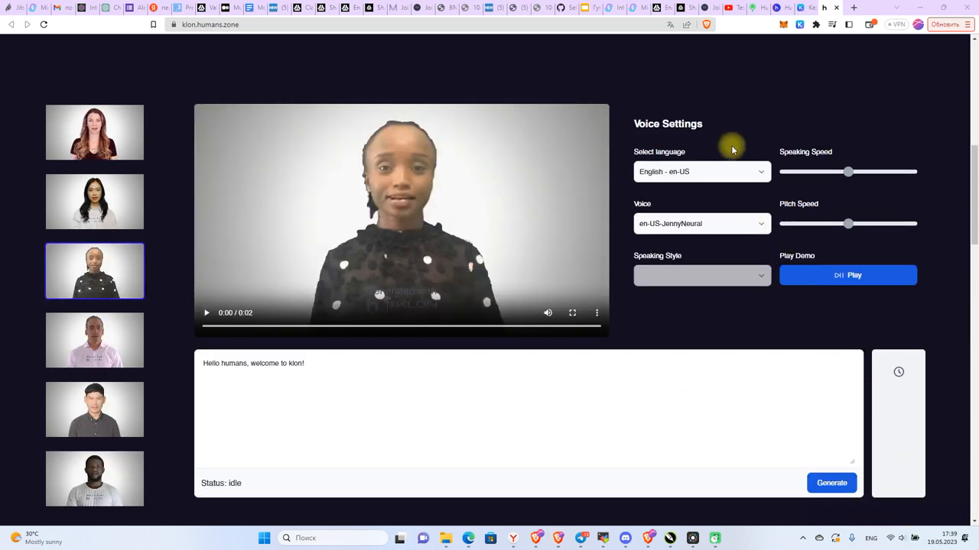
Choose English en-US with the JennyNeural voice and generate the video from the script.
{"action": "left_click", "coordinate": [701, 171]}
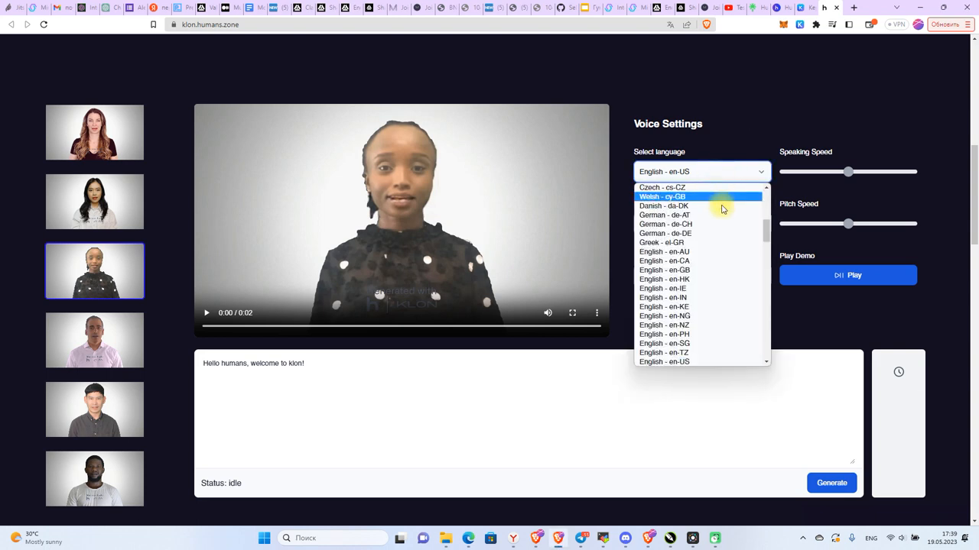
{"action": "scroll", "scroll_direction": "down", "scroll_amount": 3}
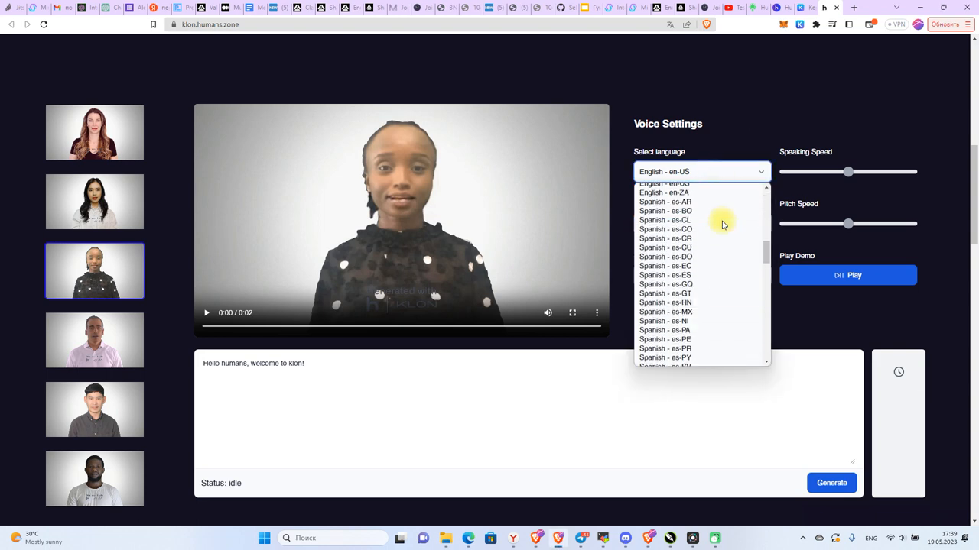
{"action": "scroll", "scroll_direction": "down", "scroll_amount": 3}
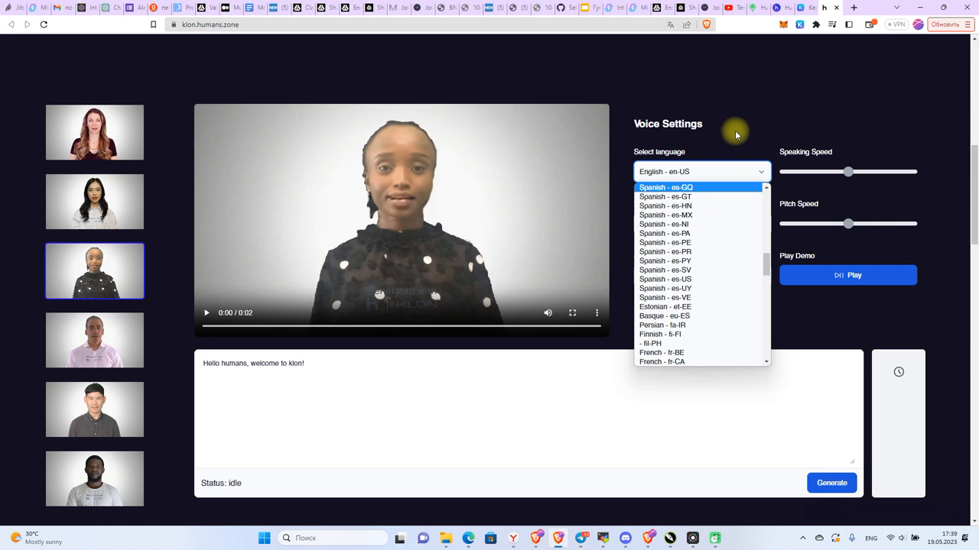
{"action": "left_click", "coordinate": [701, 224]}
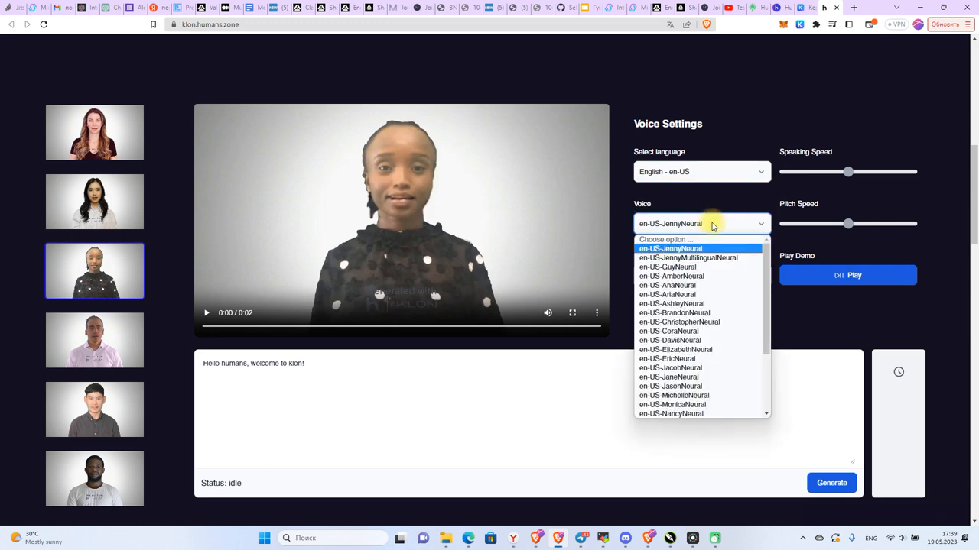
{"action": "left_click", "coordinate": [669, 247]}
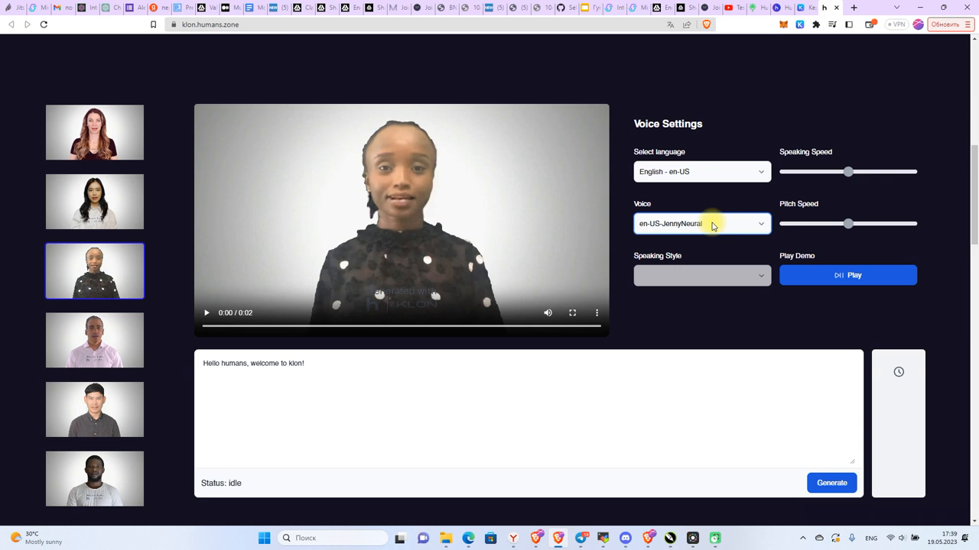
{"action": "mouse_move", "coordinate": [826, 290]}
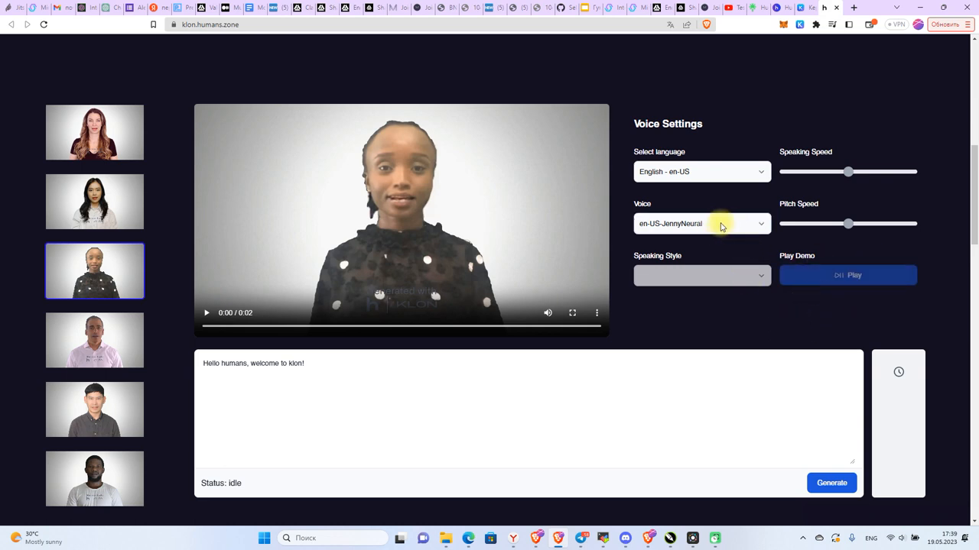
{"action": "left_click", "coordinate": [831, 484]}
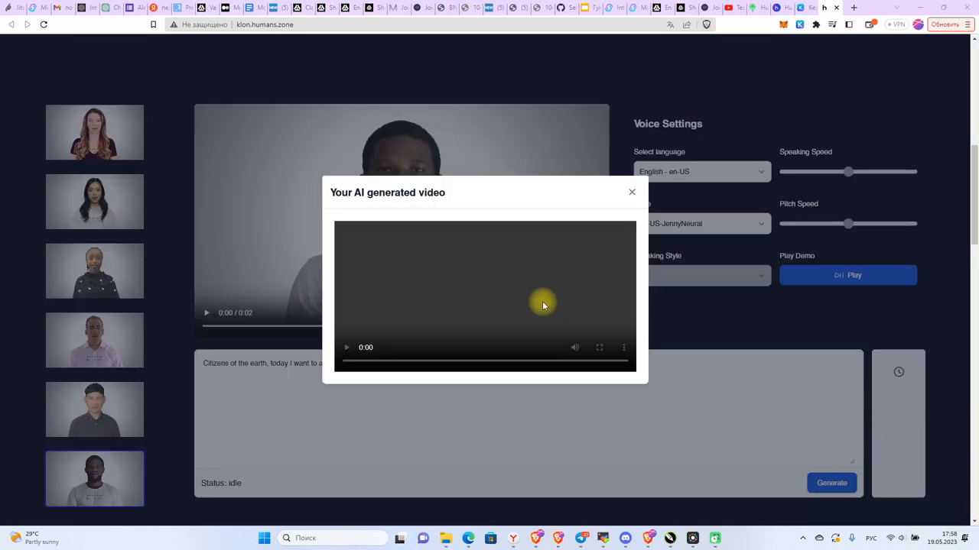
{"action": "mouse_move", "coordinate": [925, 523]}
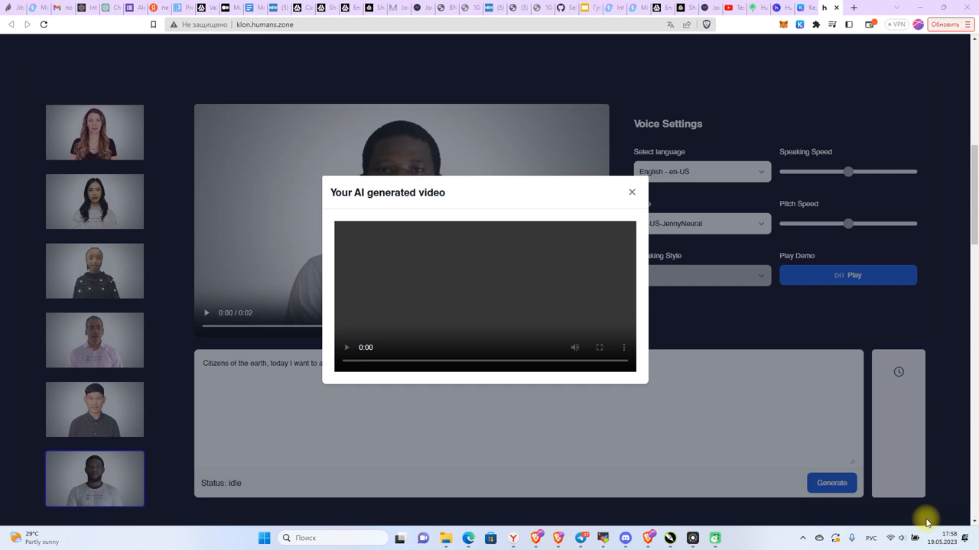